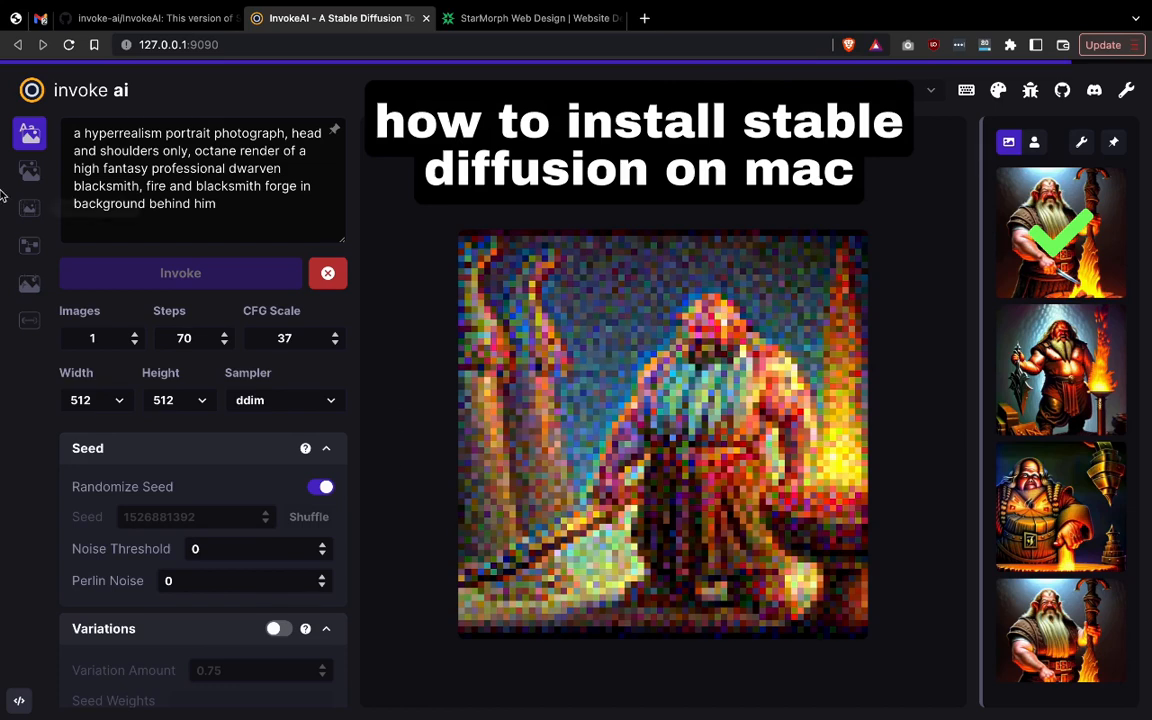
Step: Let the dwarven blacksmith portrait finish, visit the Unified Canvas, then return to Text to Image
{"action": "left_click", "coordinate": [29, 170]}
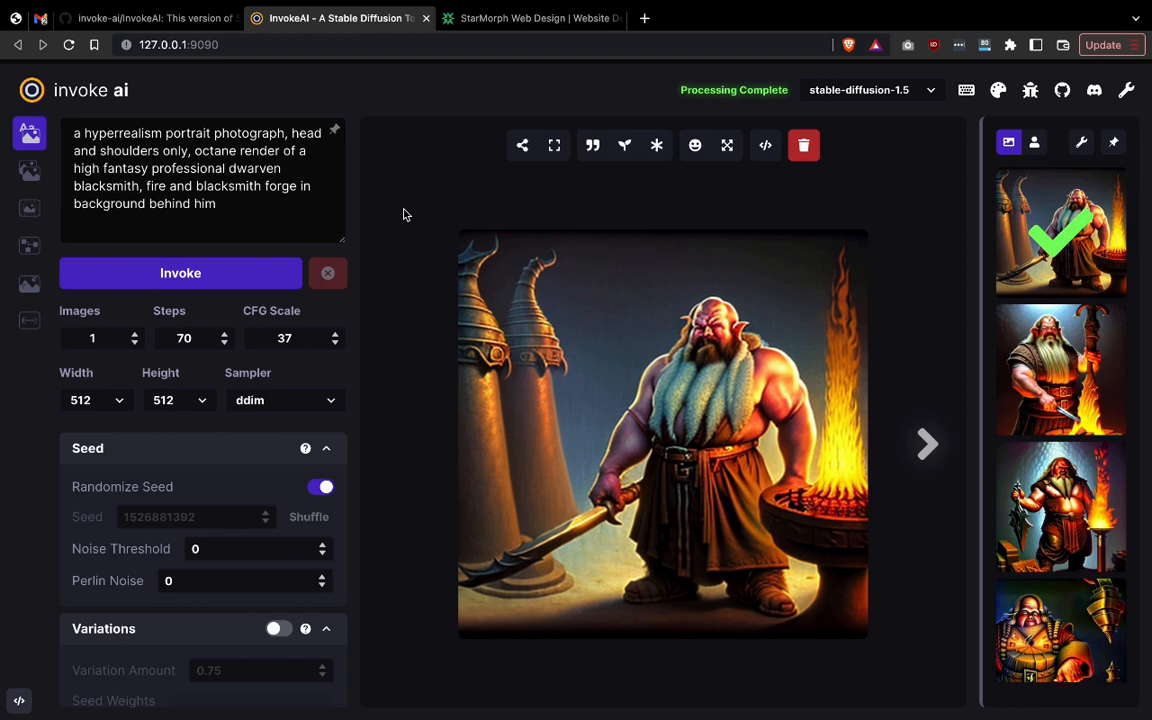
{"action": "mouse_move", "coordinate": [402, 214]}
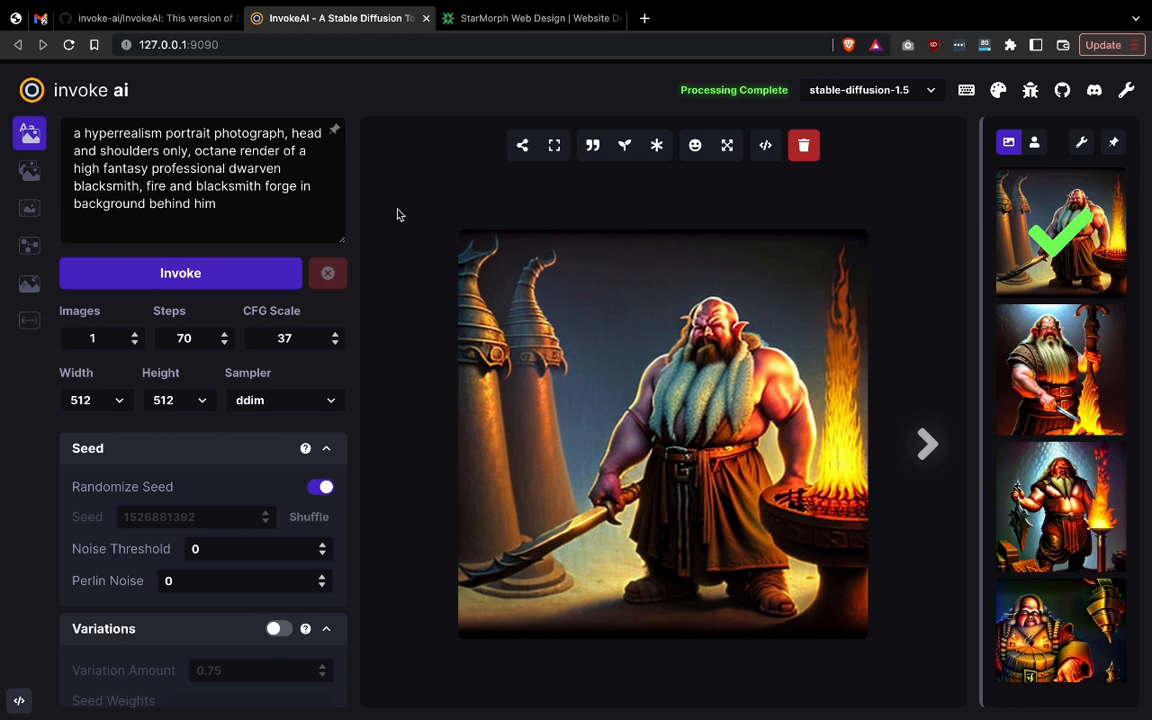
{"action": "left_click", "coordinate": [29, 208]}
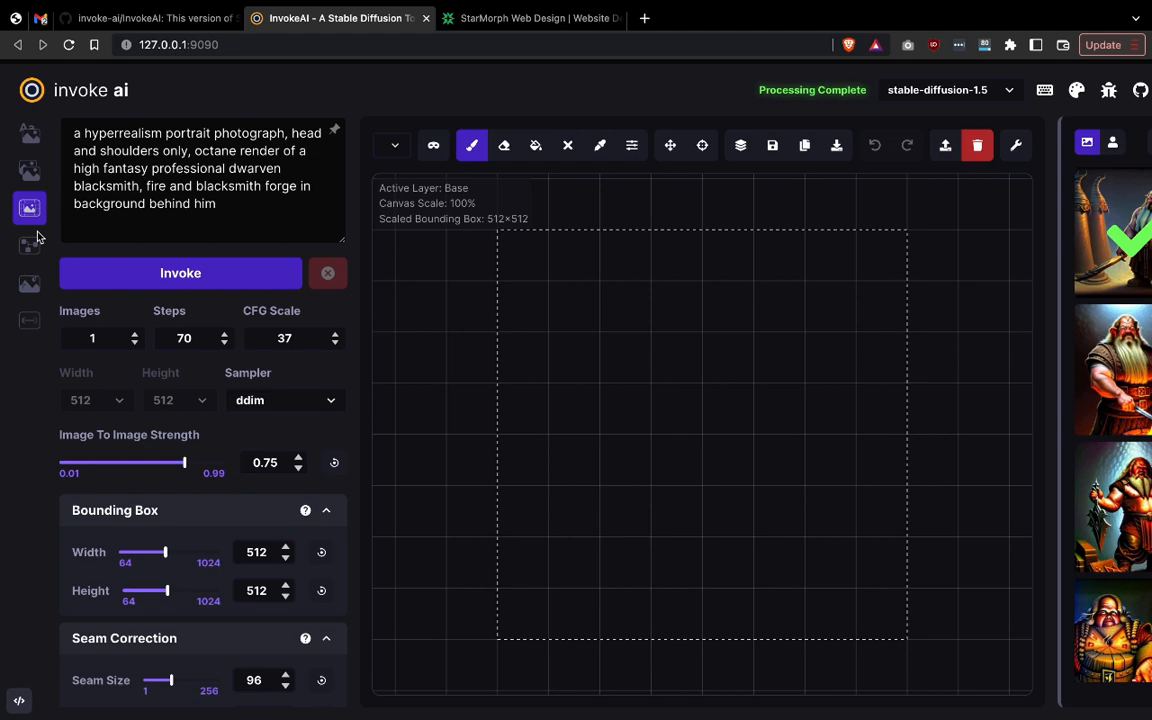
{"action": "left_click", "coordinate": [29, 208]}
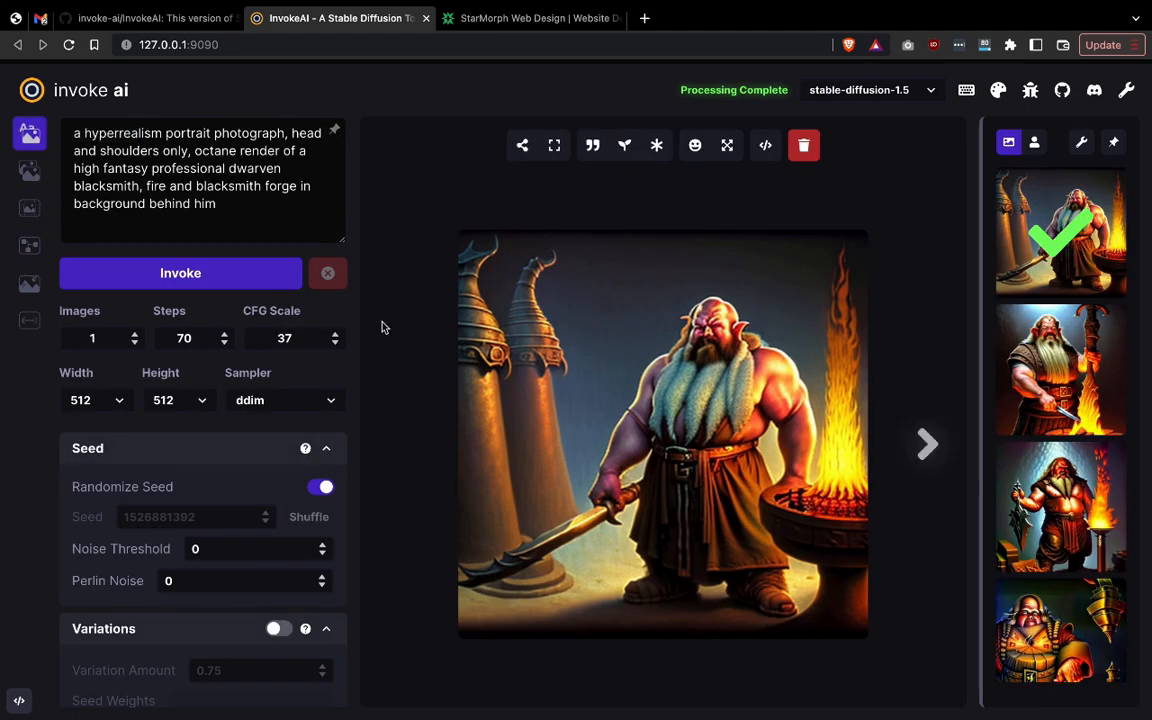
{"action": "left_click", "coordinate": [150, 18]}
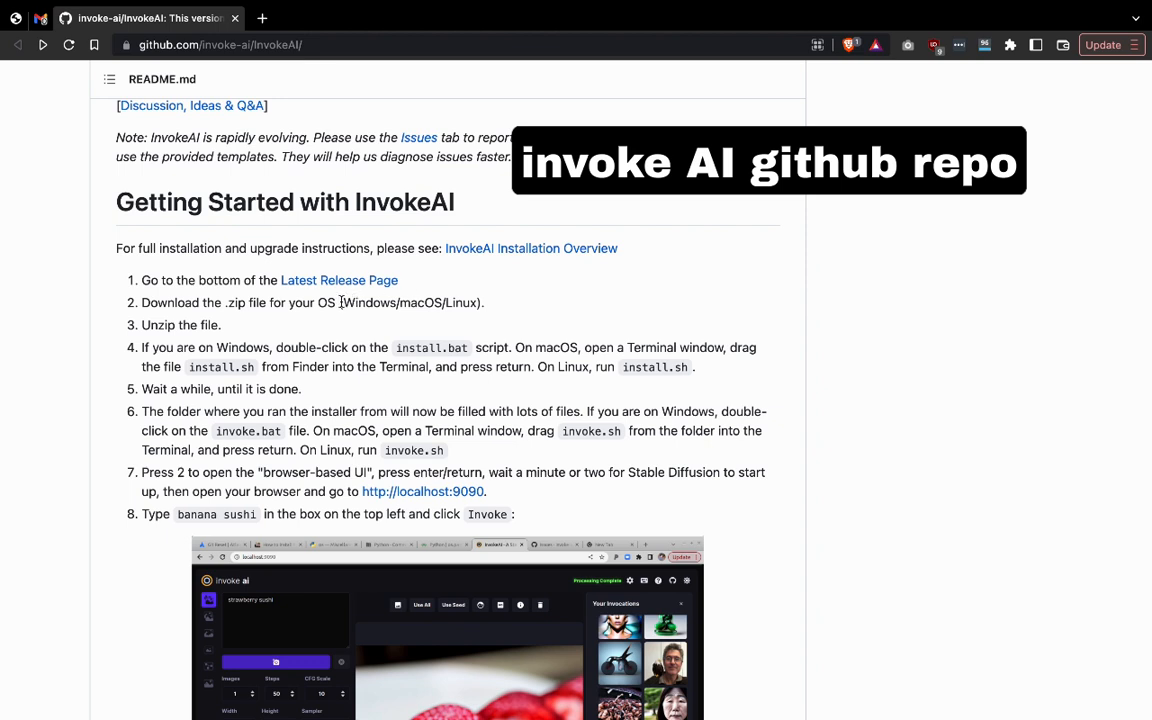
{"action": "mouse_move", "coordinate": [348, 358]}
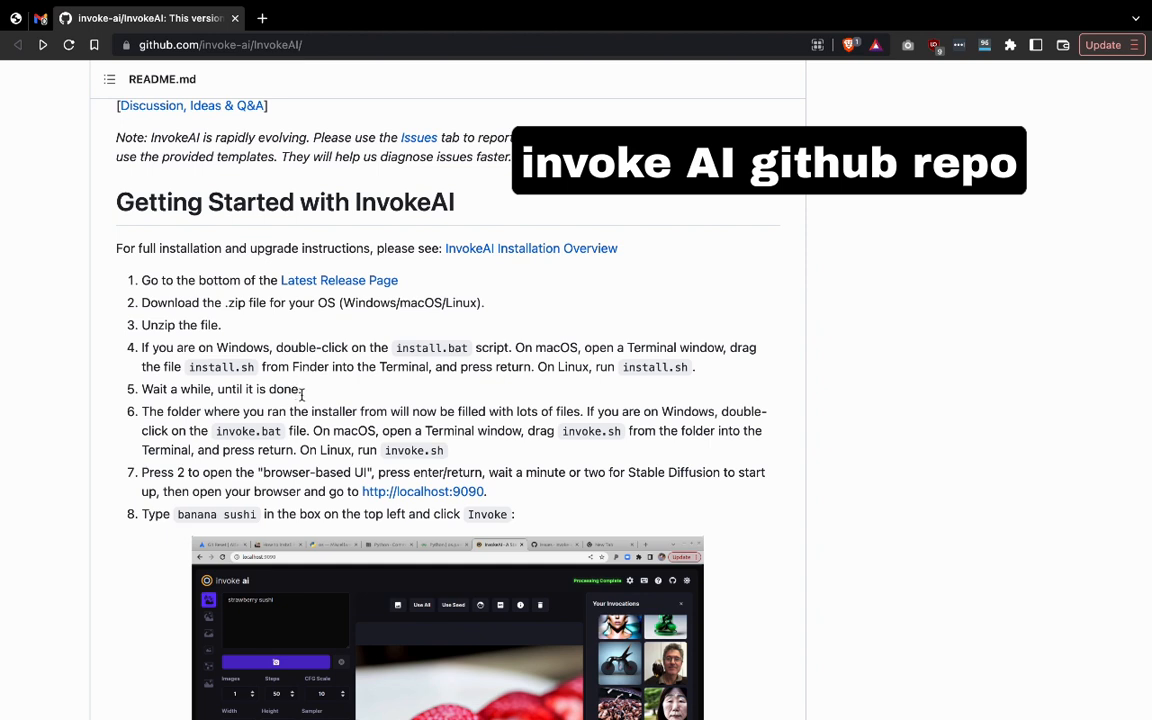
{"action": "mouse_move", "coordinate": [338, 405]}
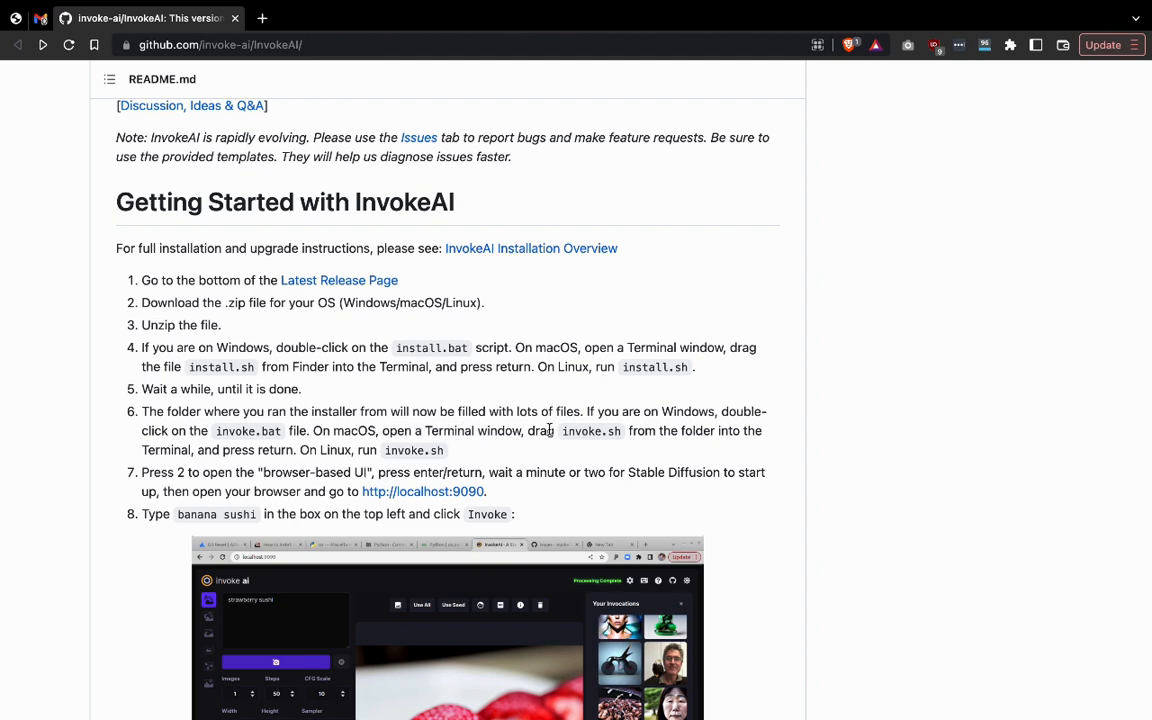
Step: Download InvokeAI-installer-2.2.4-p5-mac.zip from the latest release page's Assets
{"action": "left_click", "coordinate": [339, 280]}
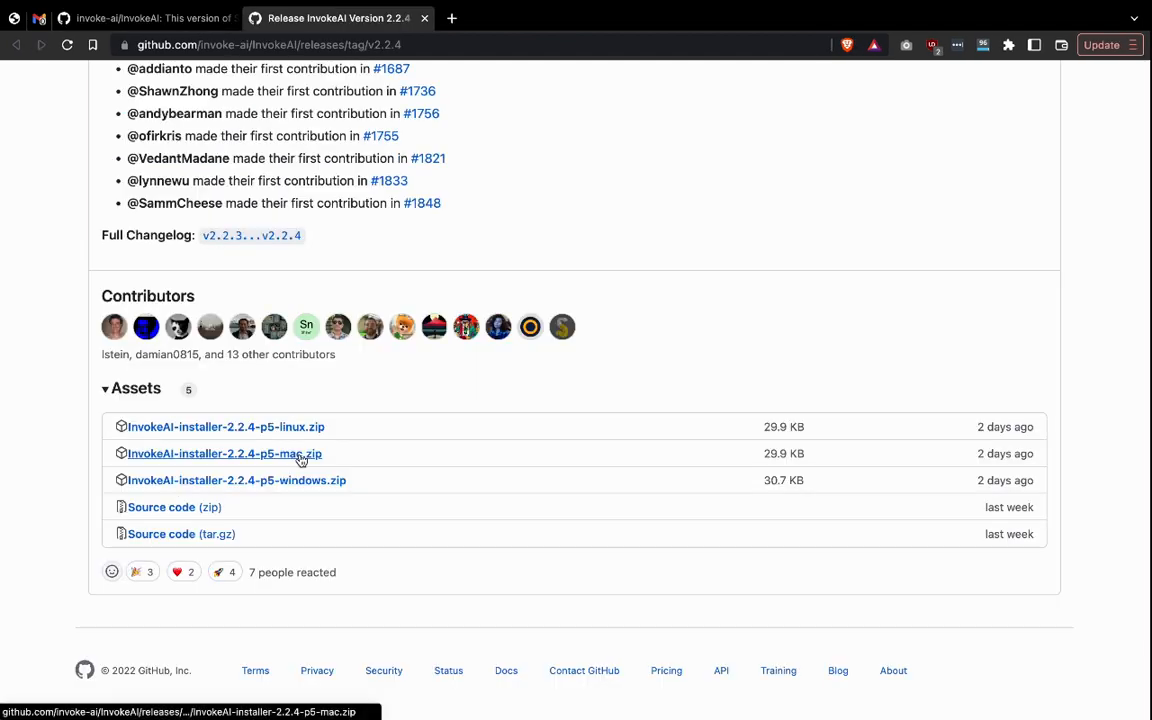
{"action": "left_click", "coordinate": [224, 453]}
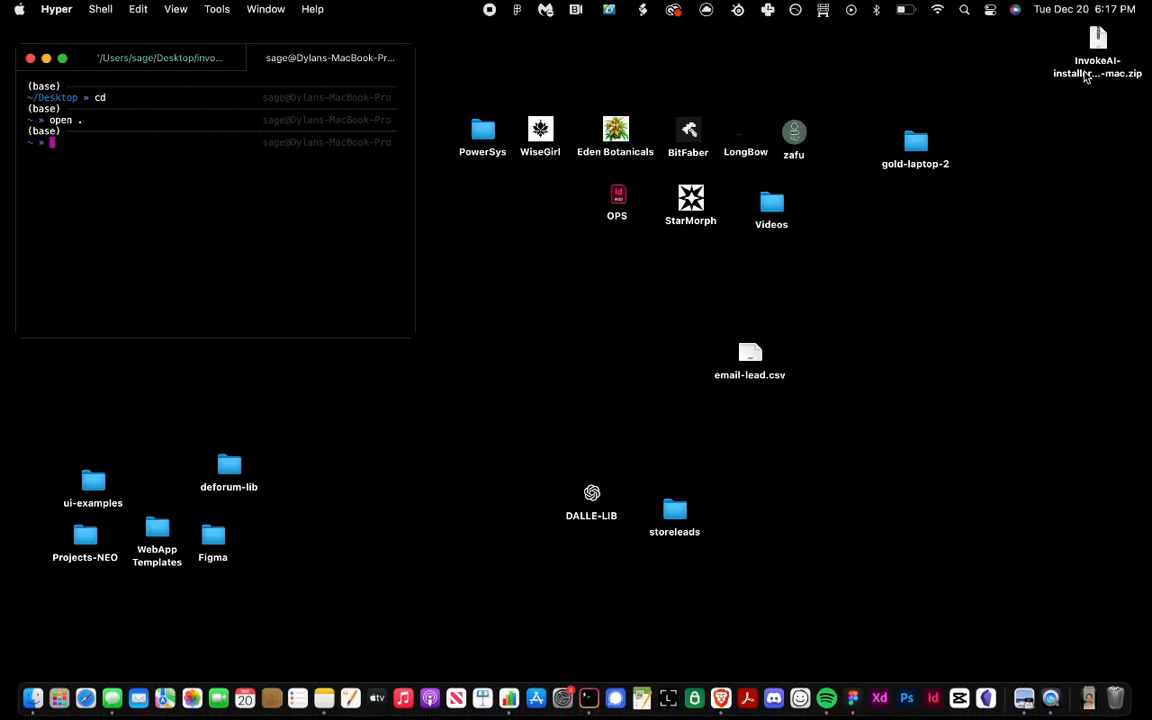
Step: Unzip the installer, run install.sh and confirm the default invokeai install directory with y
{"action": "double_click", "coordinate": [1097, 45]}
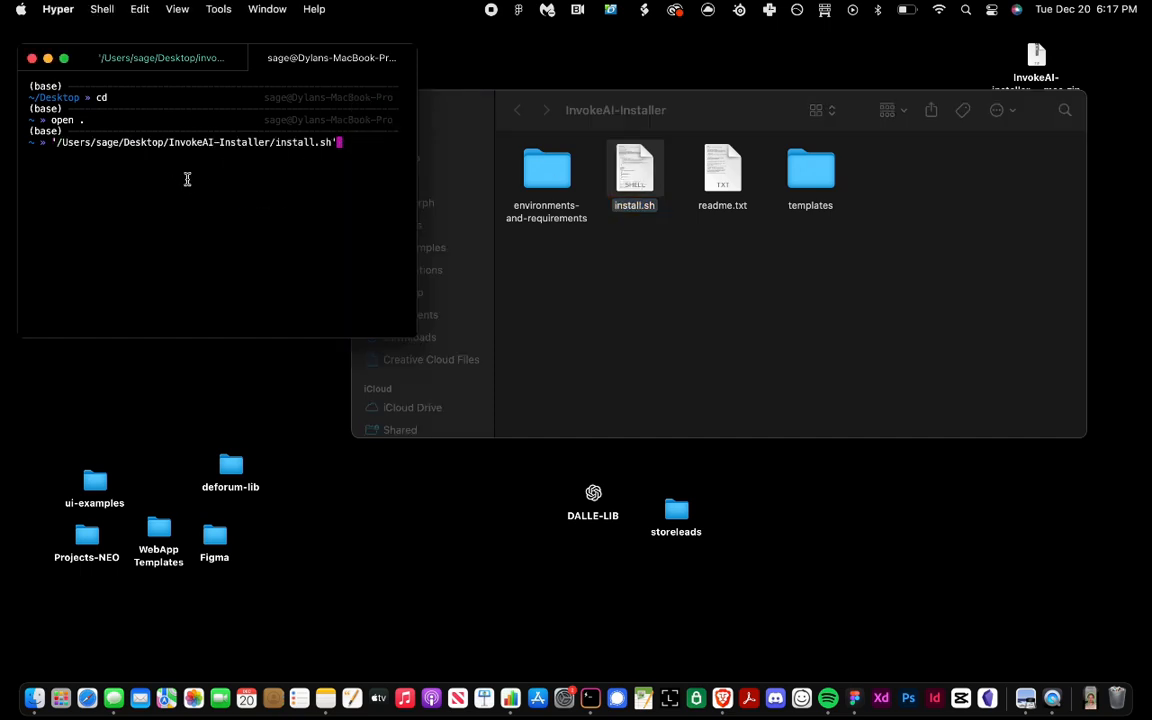
{"action": "key", "text": "enter"}
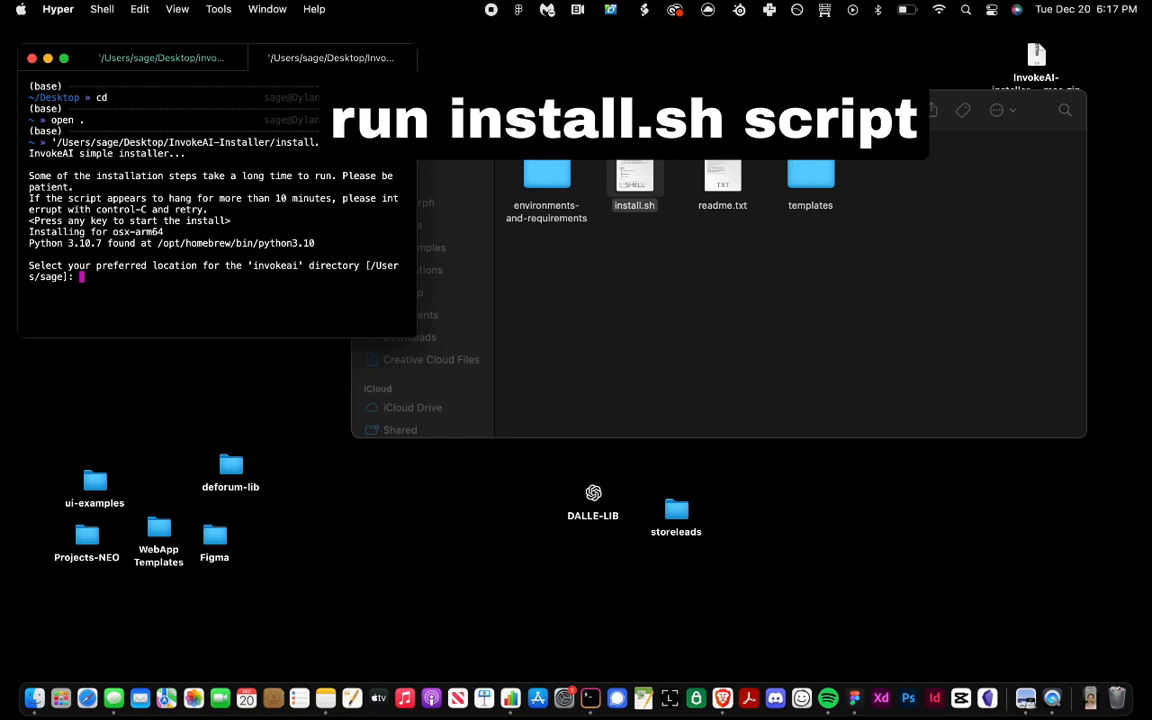
{"action": "key", "text": "enter"}
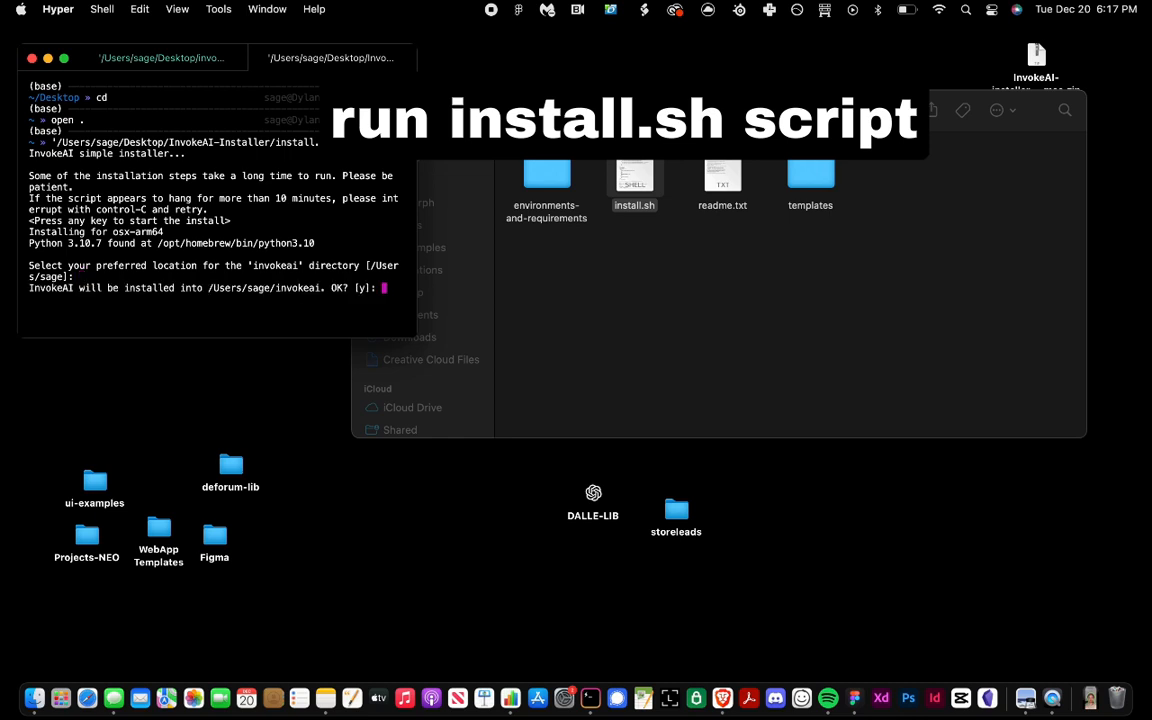
{"action": "type", "text": "y"}
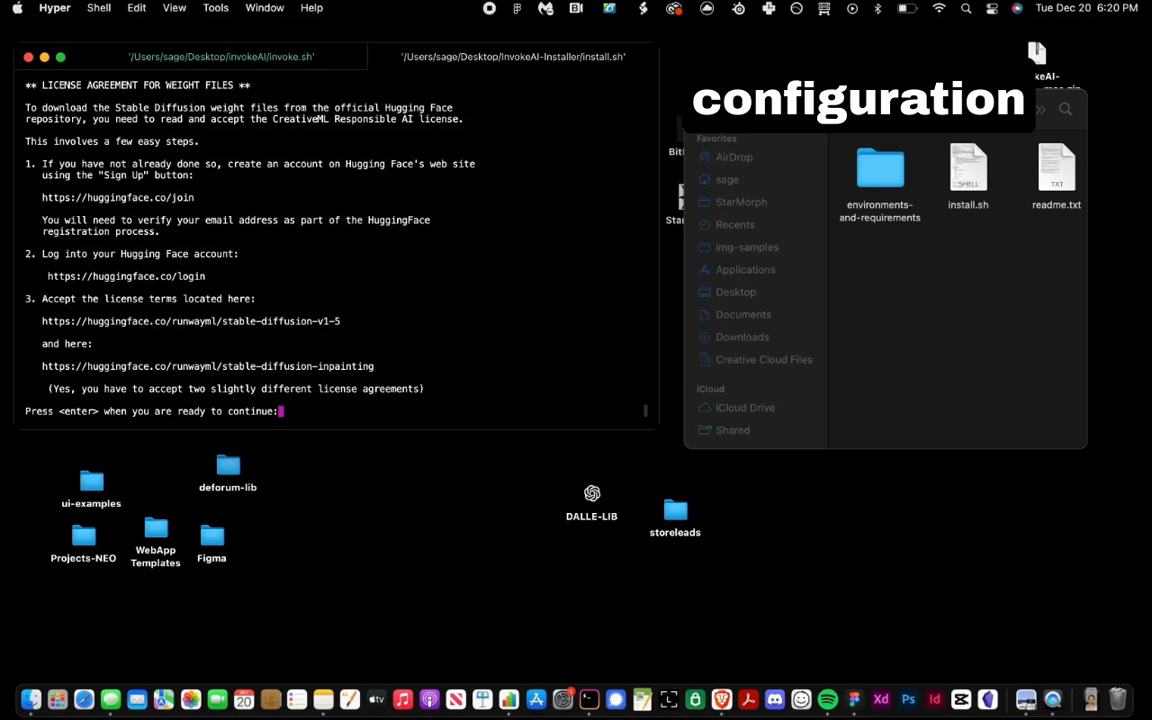
Step: Continue past the Hugging Face weight license agreement notice
{"action": "key", "text": "enter"}
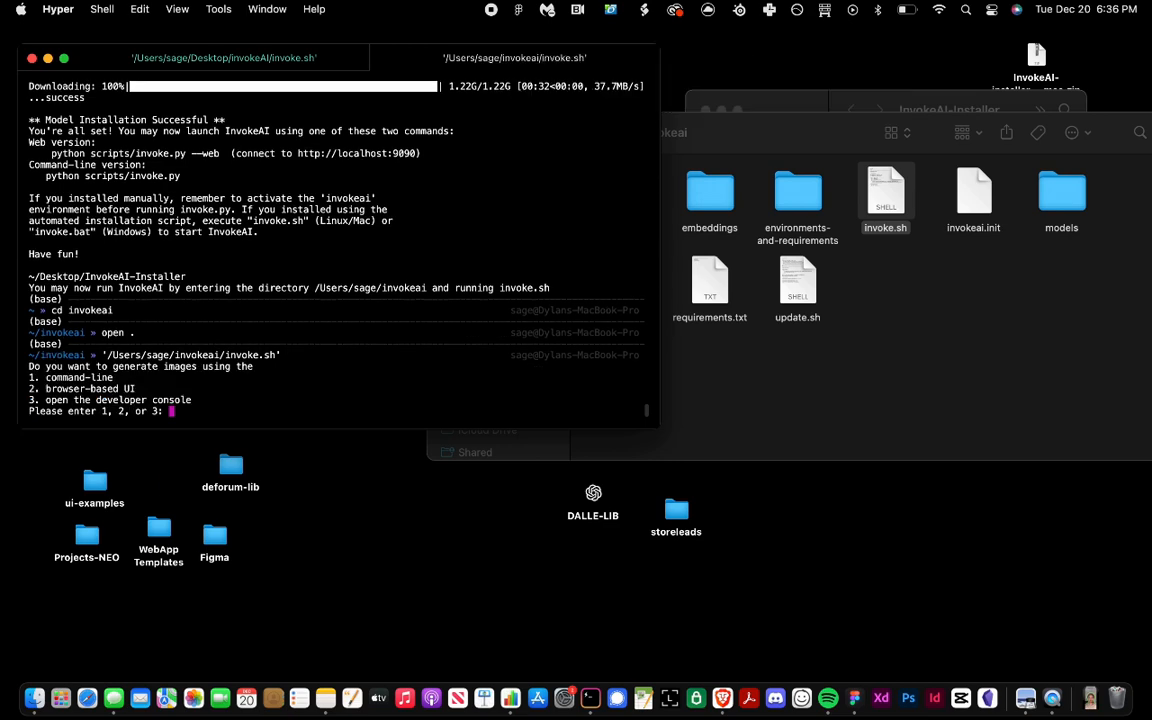
{"action": "type", "text": "2"}
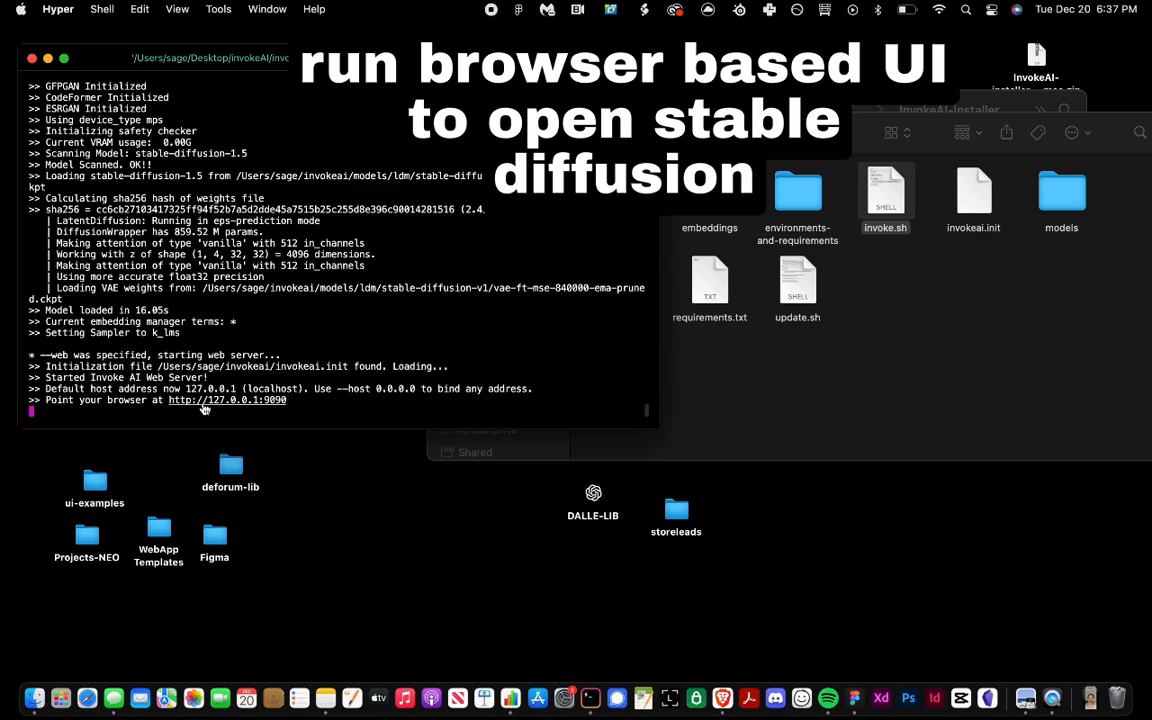
{"action": "left_click", "coordinate": [227, 399]}
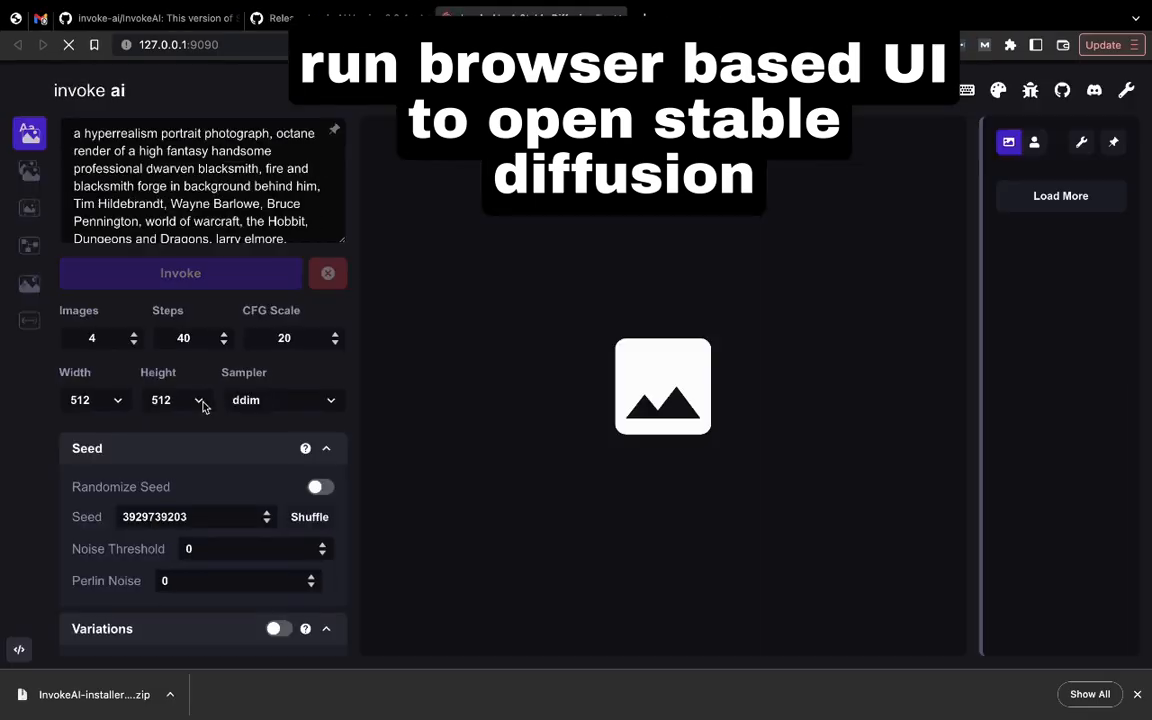